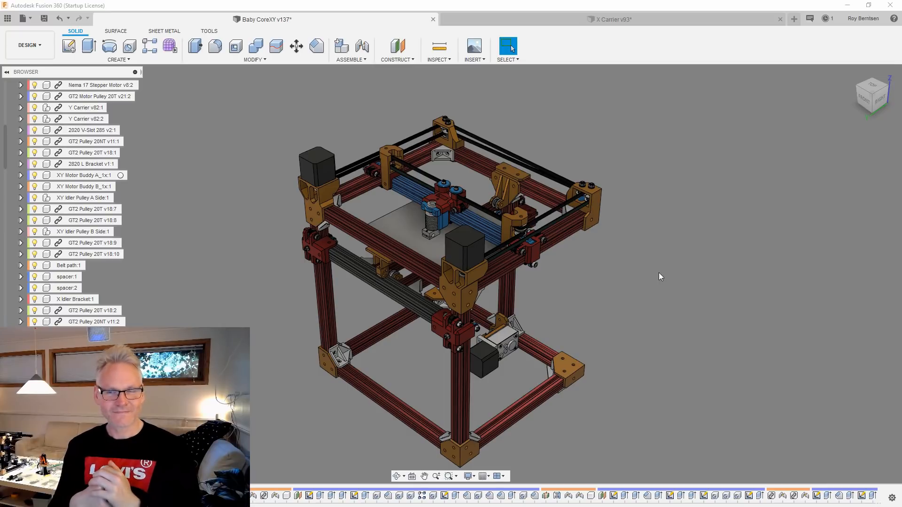
mouse_move(644, 329)
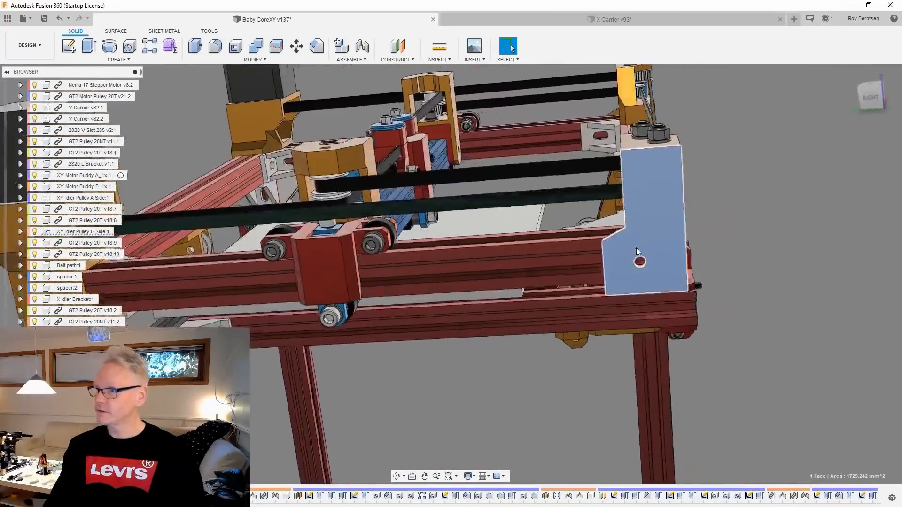
Step: Select the X Carrier in the assembly and switch to its separate X Carrier v93 design
drag(636, 252, 745, 335)
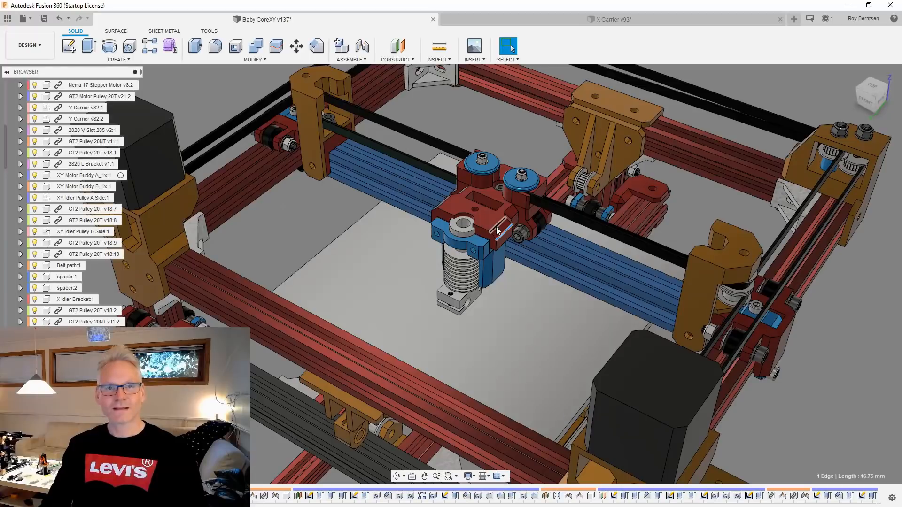
click(478, 213)
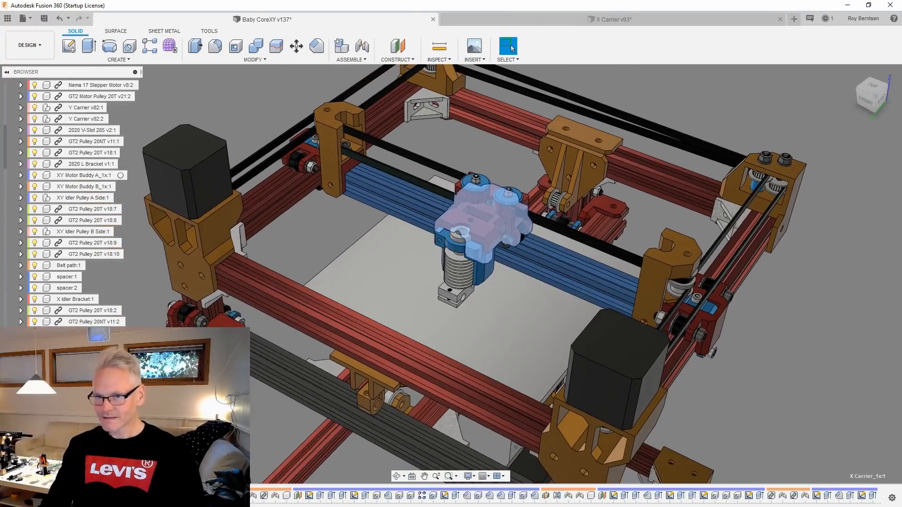
click(609, 19)
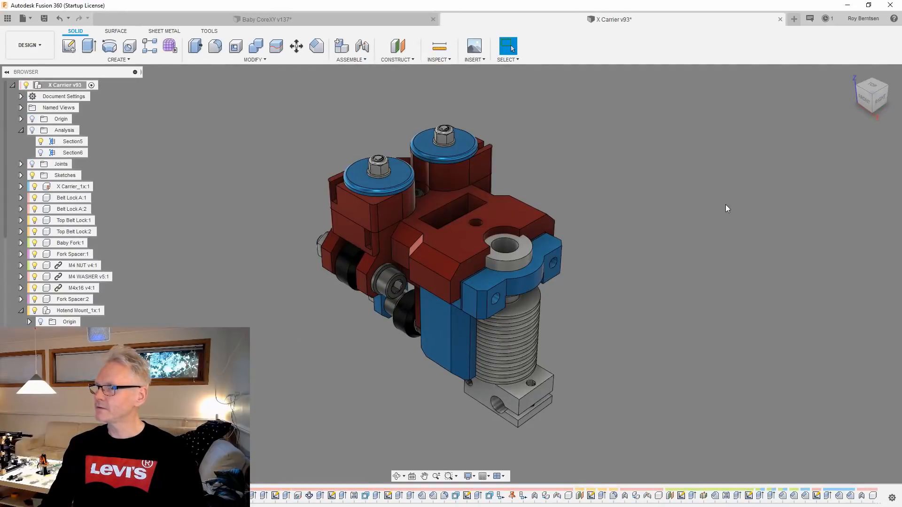